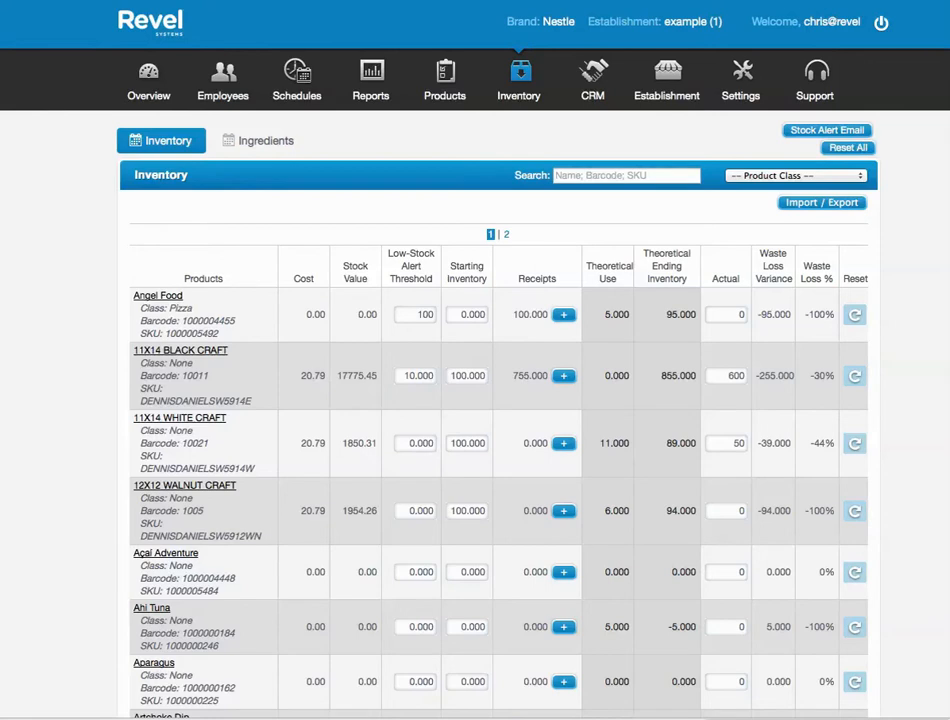
pyautogui.moveTo(212, 174)
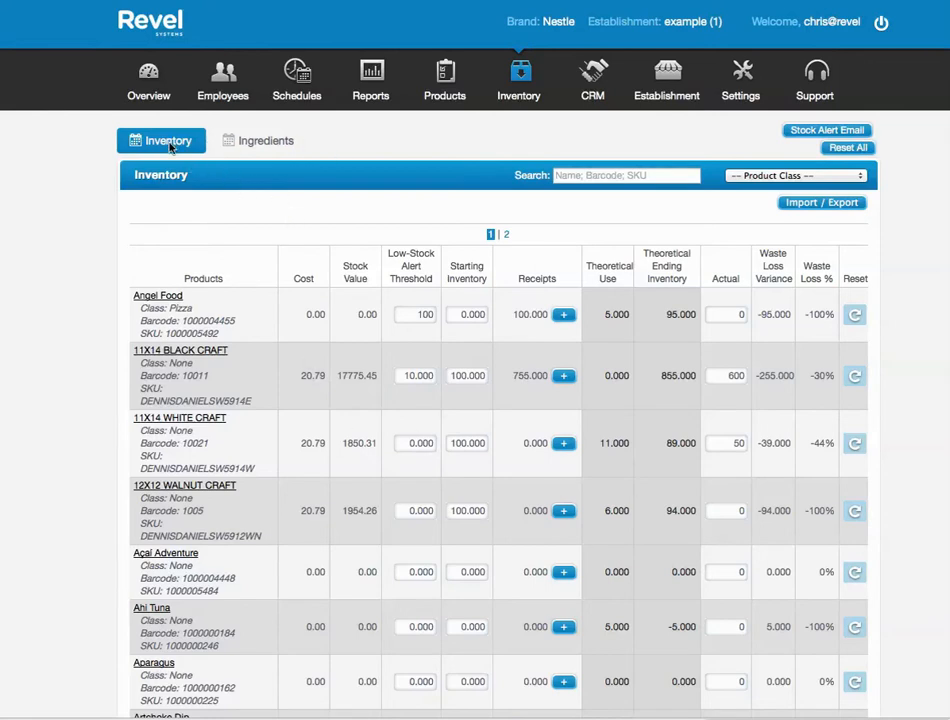
pyautogui.moveTo(156, 262)
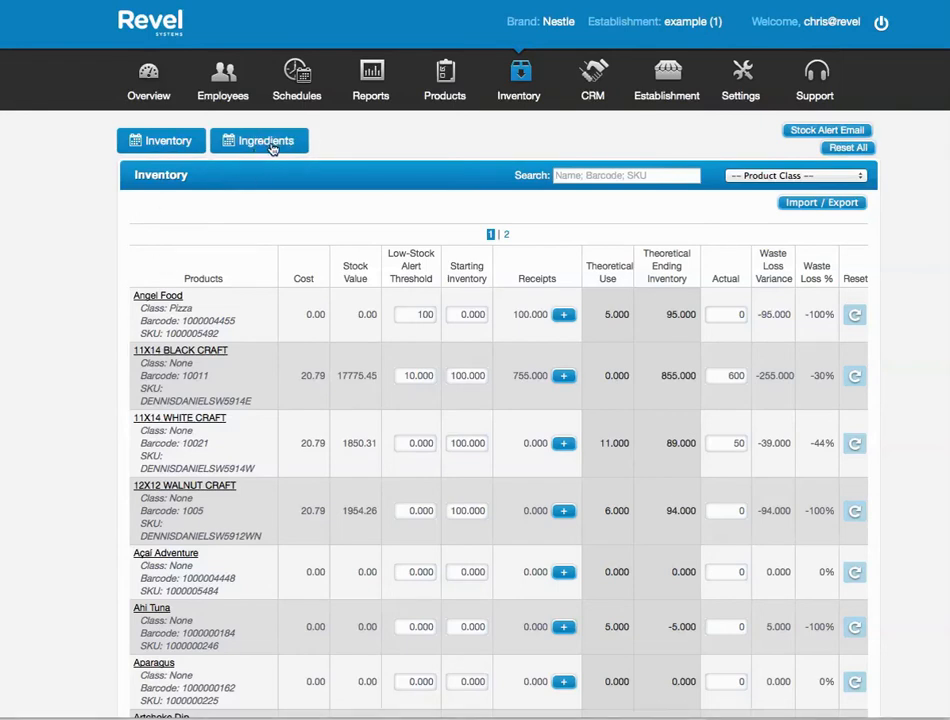
# Browse the product inventory table and briefly view the stock alert email settings.
pyautogui.click(160, 140)
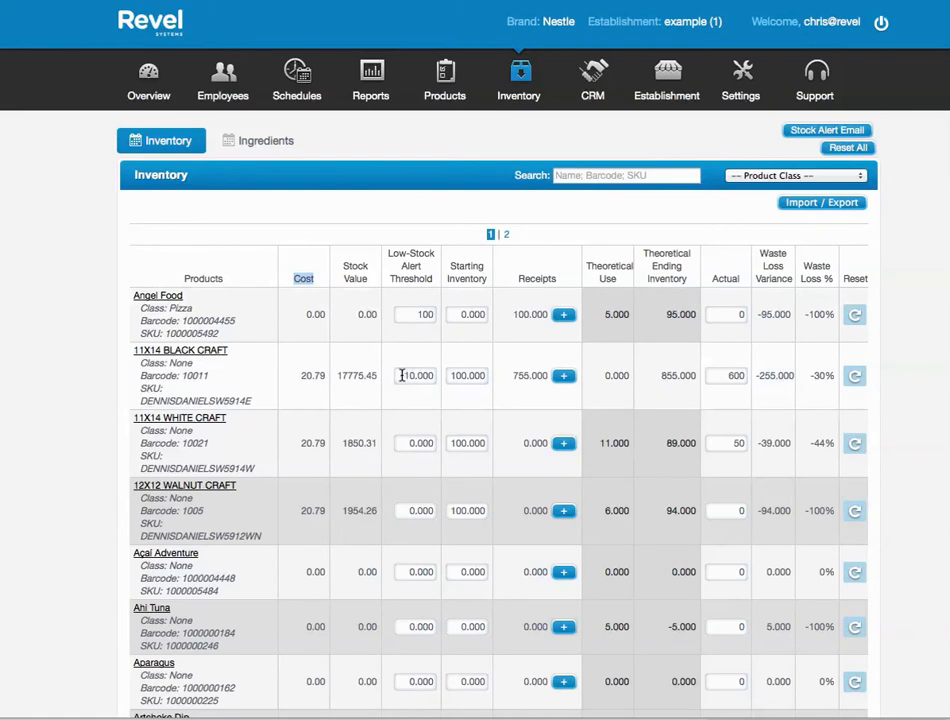
pyautogui.click(414, 376)
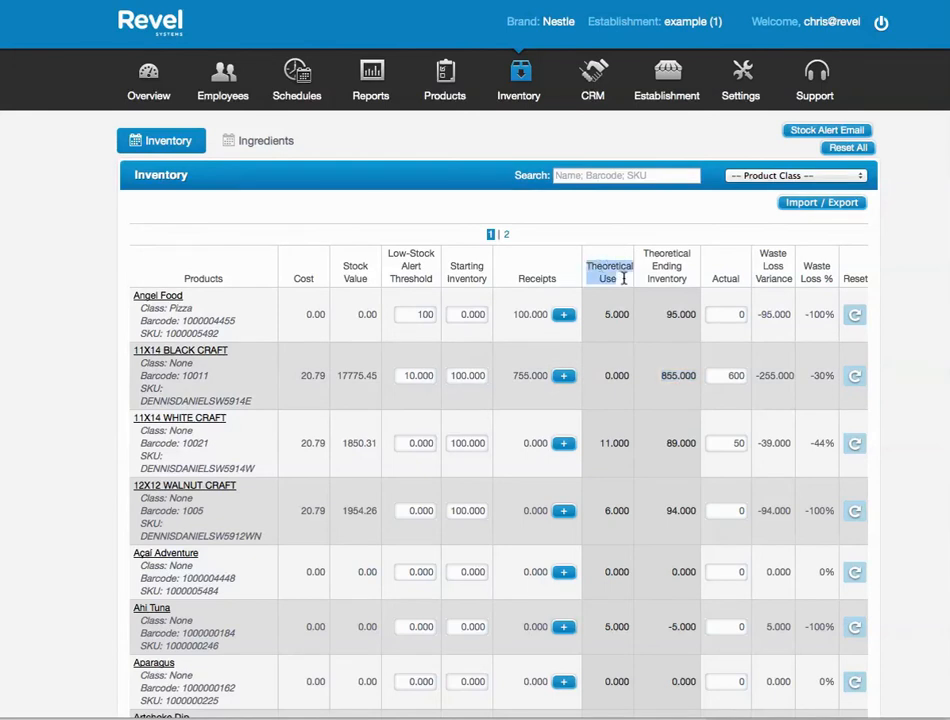
pyautogui.moveTo(436, 496)
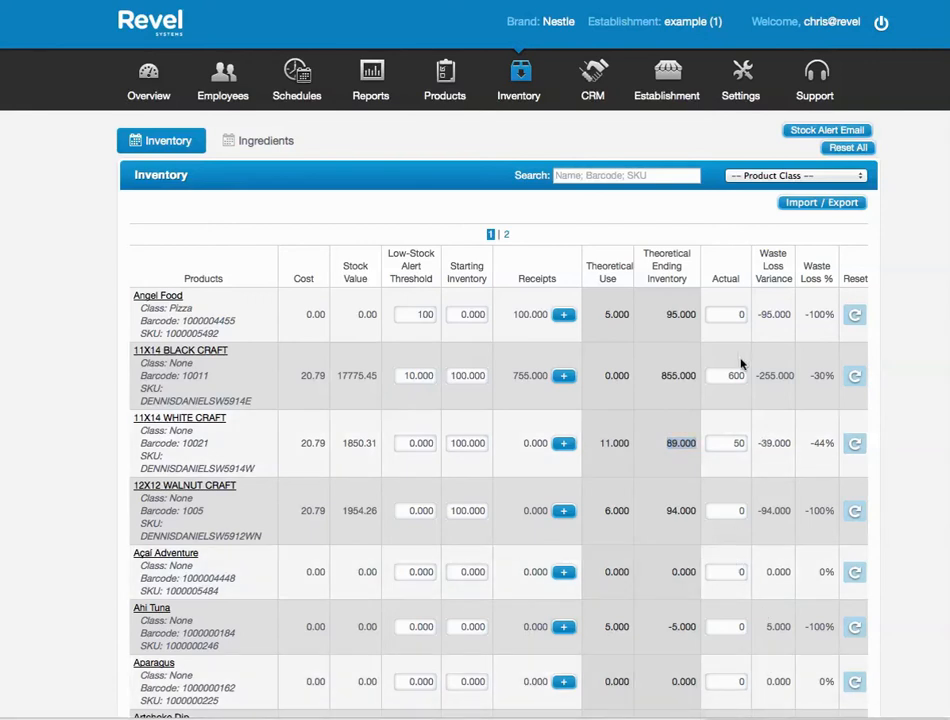
pyautogui.click(724, 444)
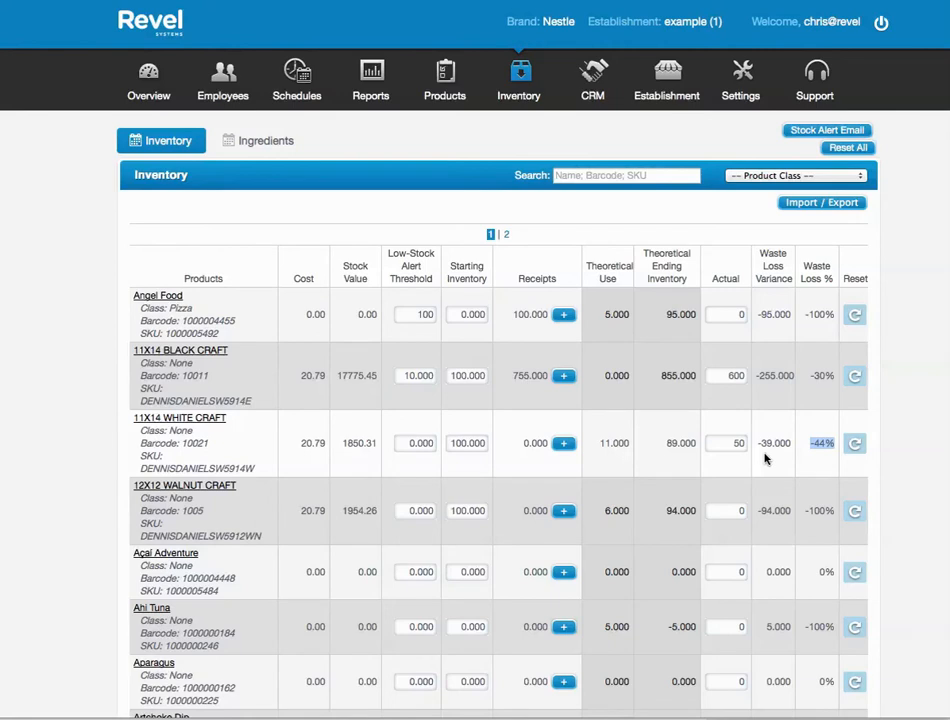
pyautogui.moveTo(768, 446)
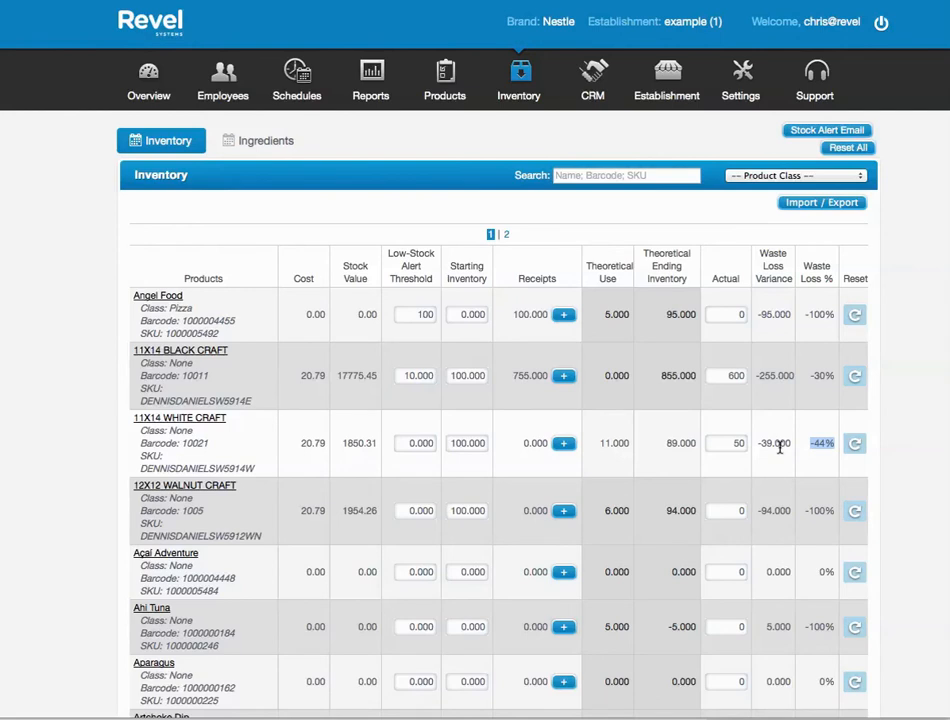
pyautogui.moveTo(280, 436)
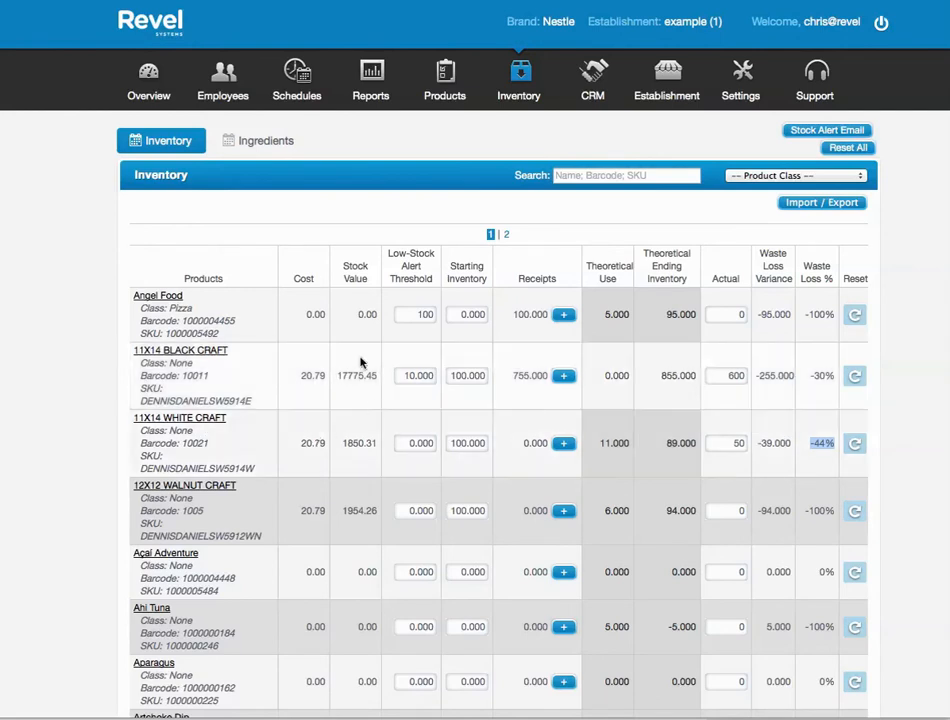
pyautogui.moveTo(390, 308)
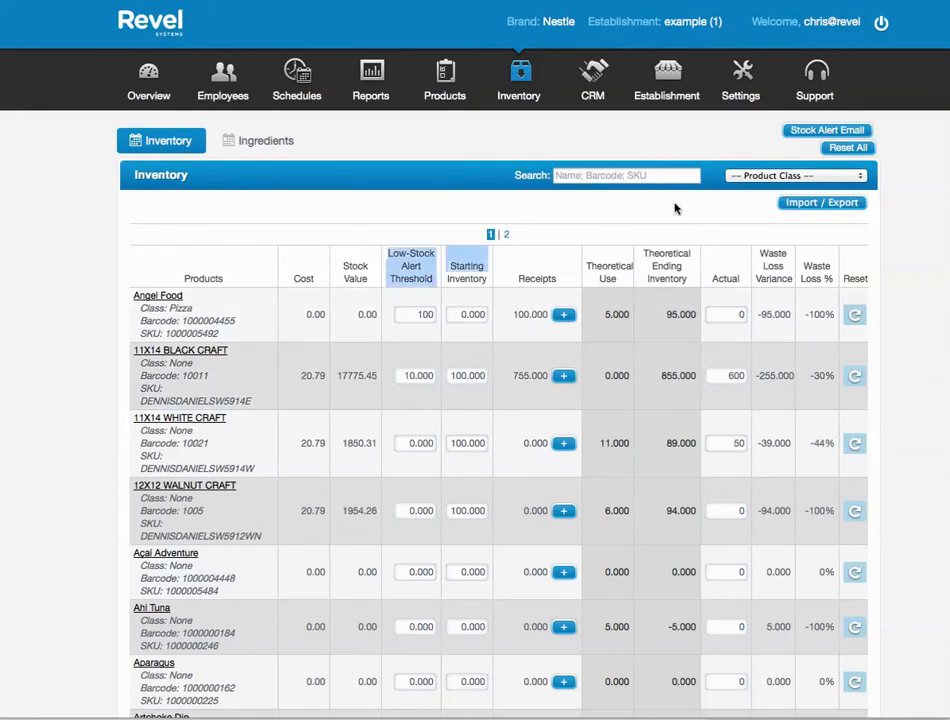
pyautogui.click(826, 130)
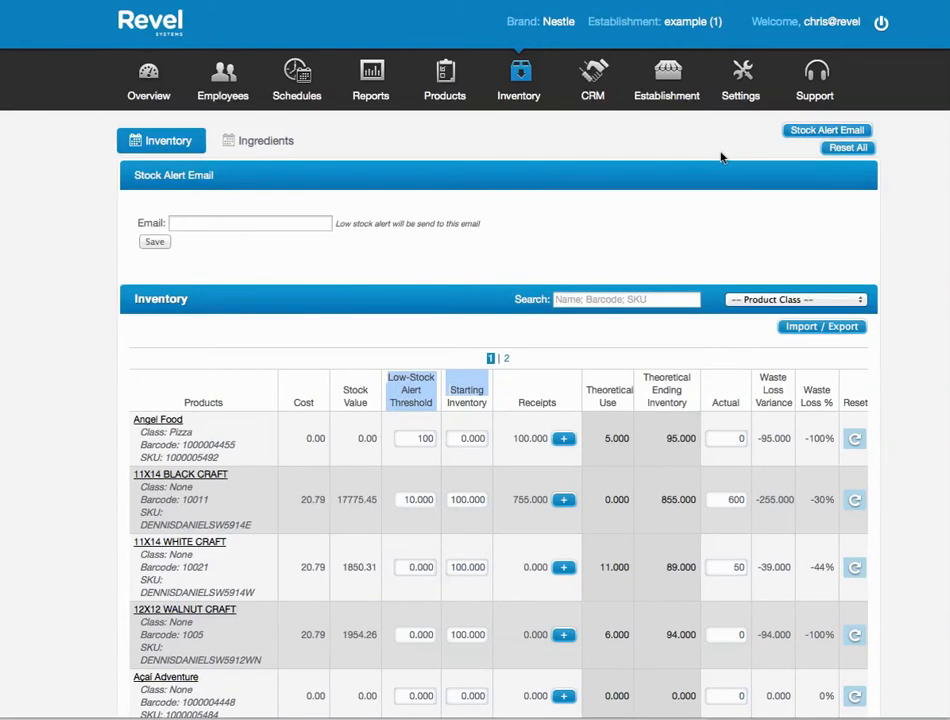
pyautogui.click(250, 224)
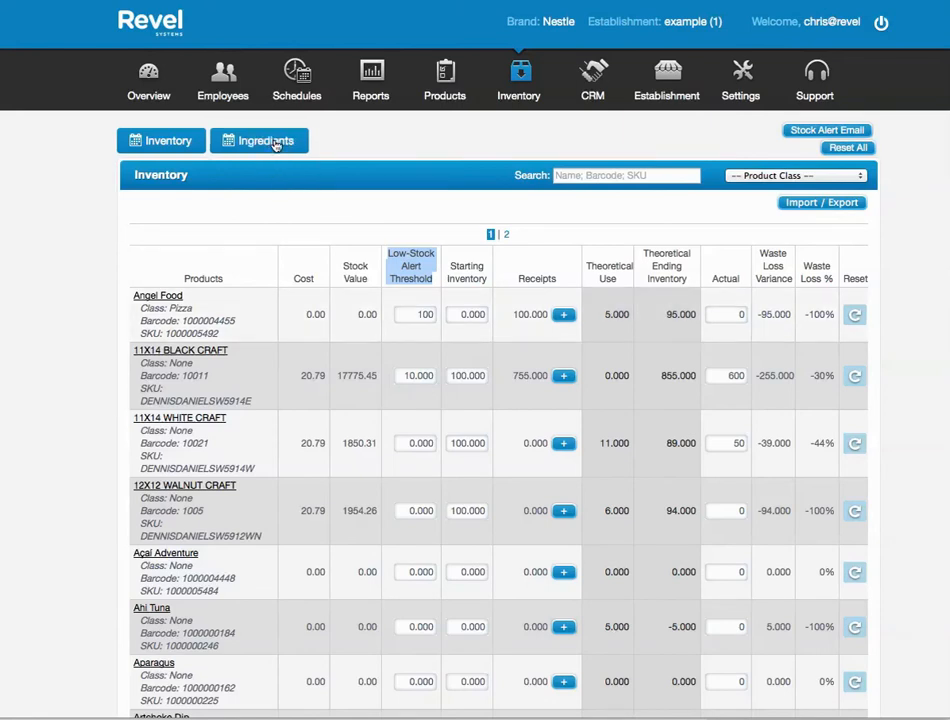
# Show the ingredient inventory table, check the Products > Ingredients setup list, and return to it.
pyautogui.click(264, 140)
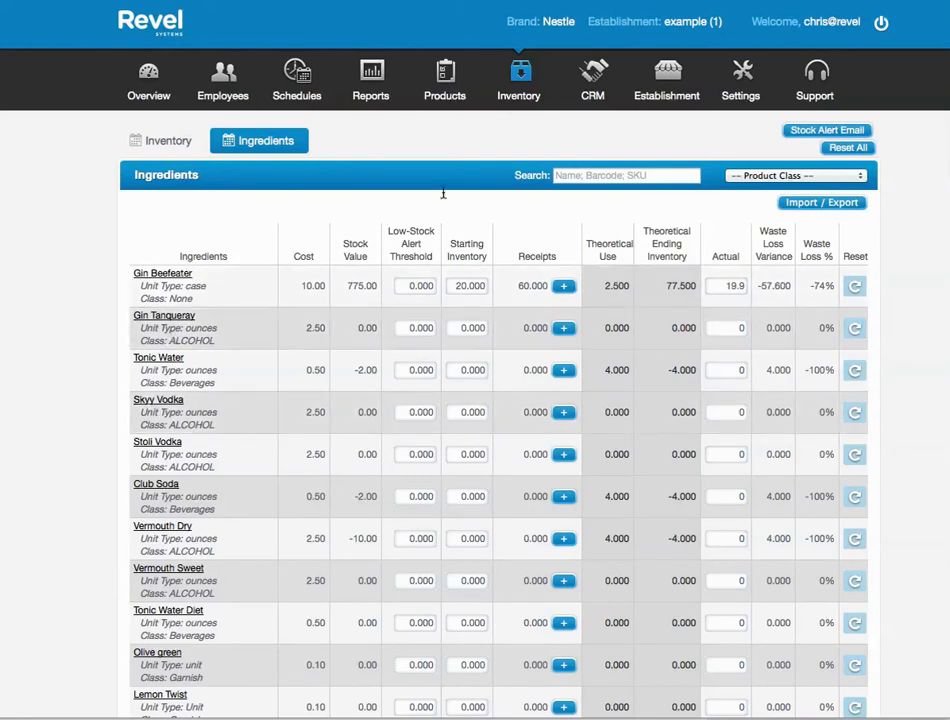
pyautogui.click(450, 80)
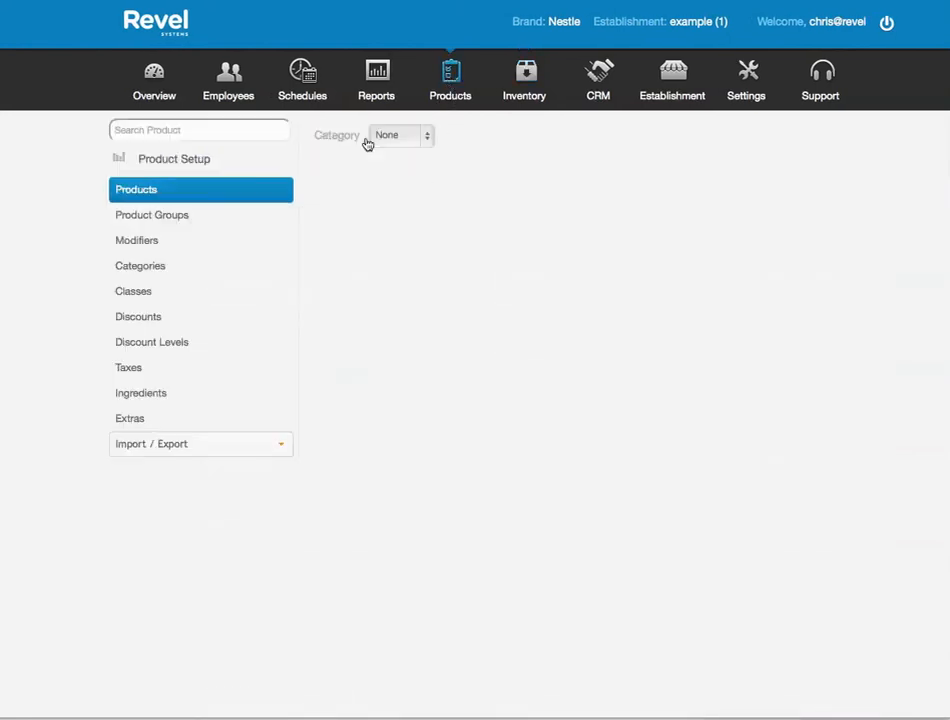
pyautogui.click(140, 392)
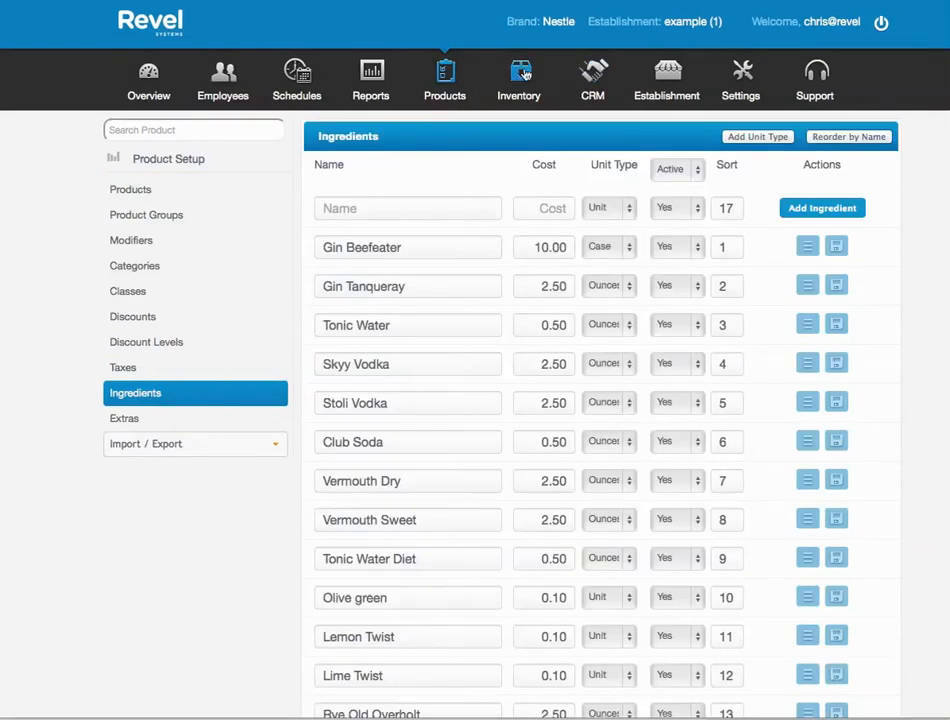
pyautogui.click(520, 80)
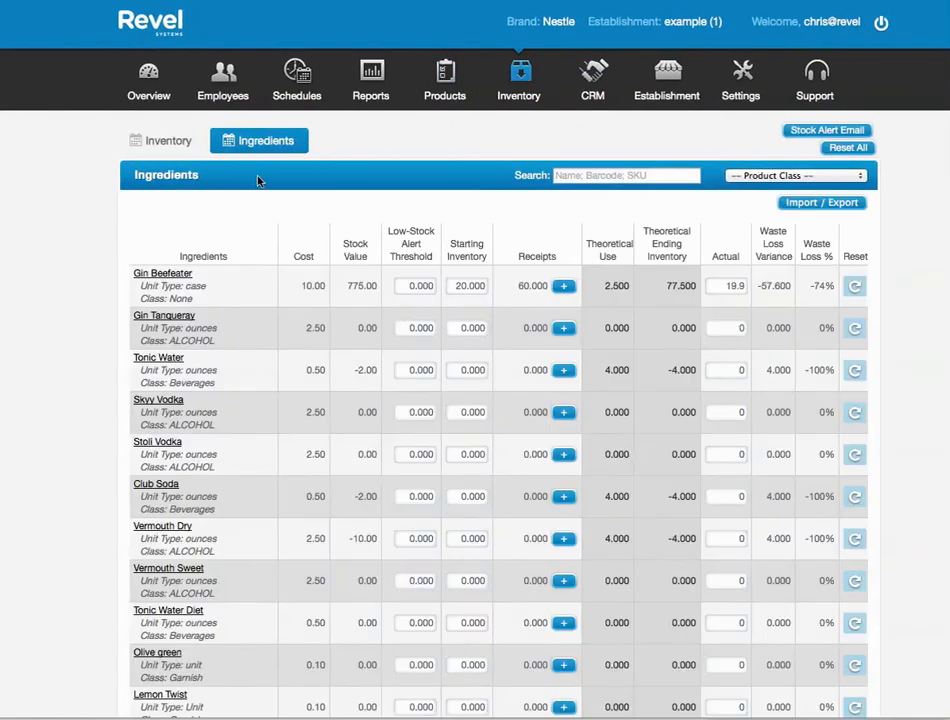
pyautogui.moveTo(212, 608)
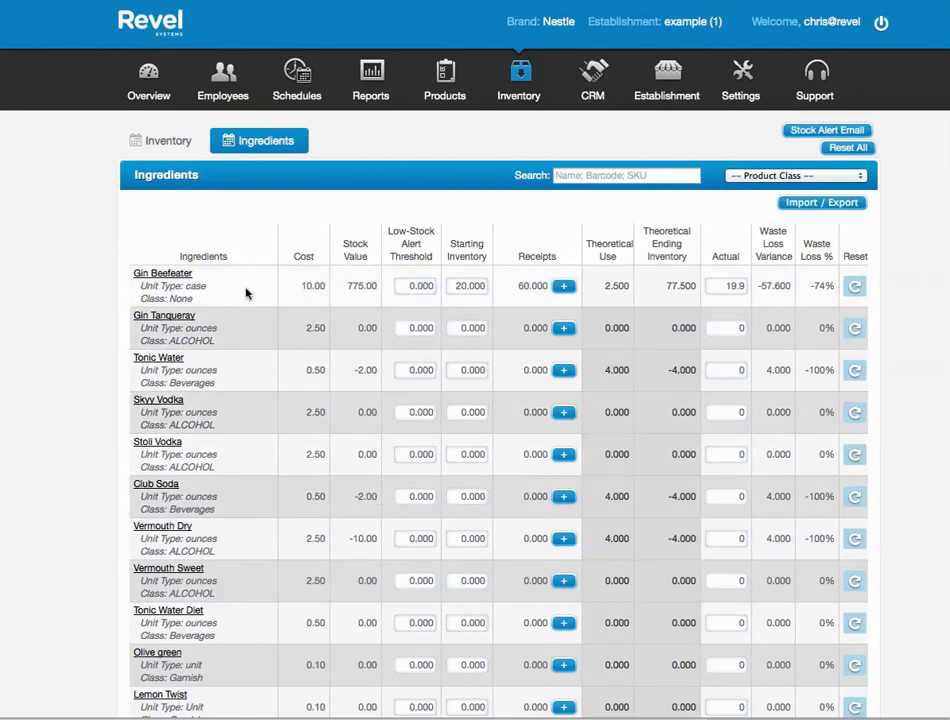
pyautogui.moveTo(294, 180)
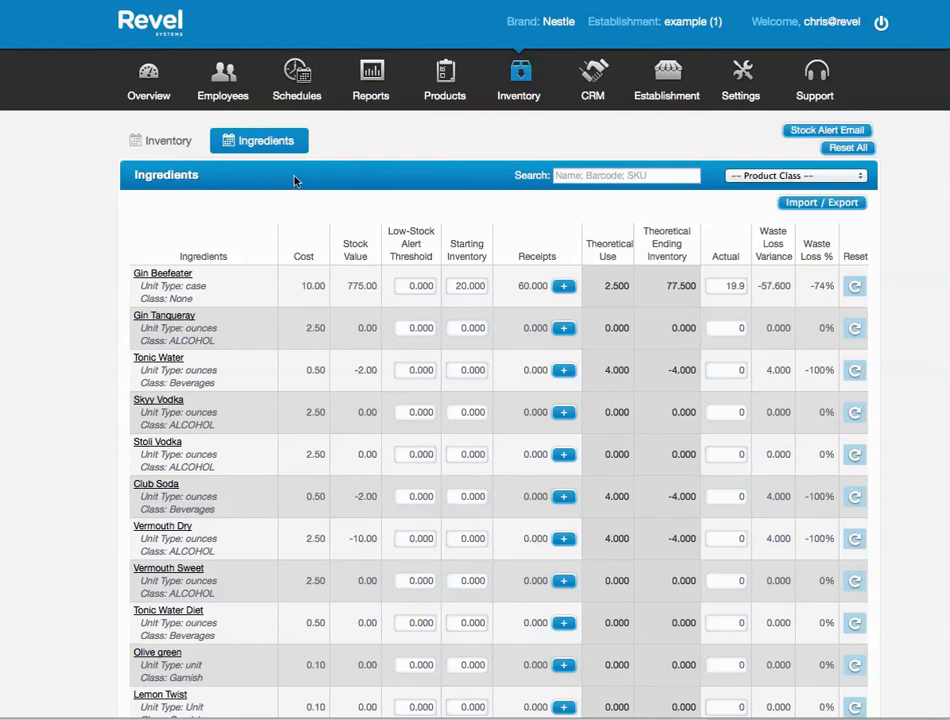
pyautogui.moveTo(358, 200)
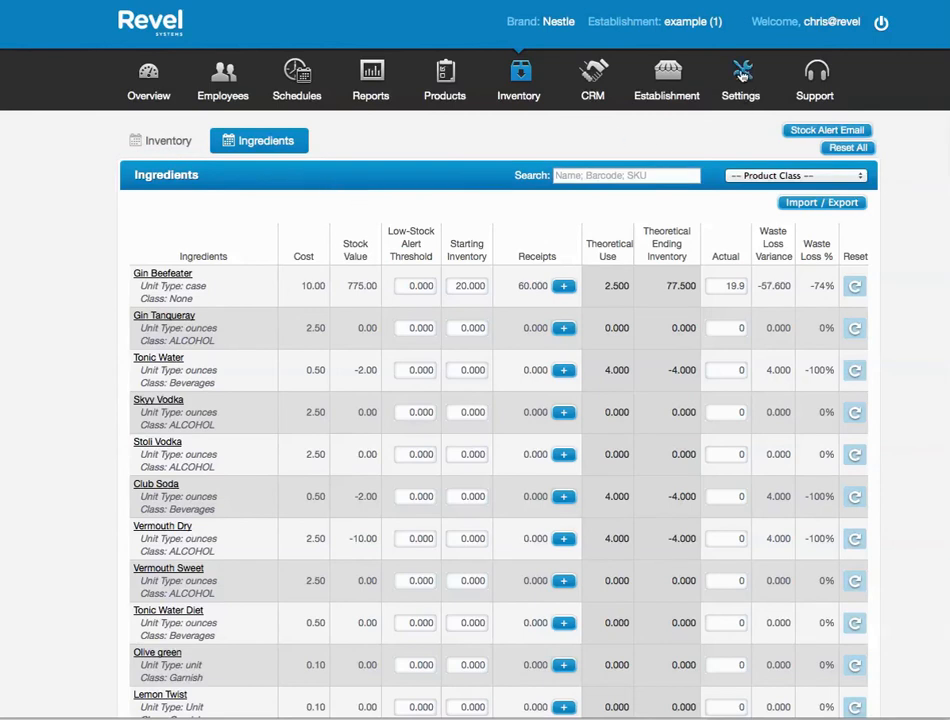
pyautogui.moveTo(588, 122)
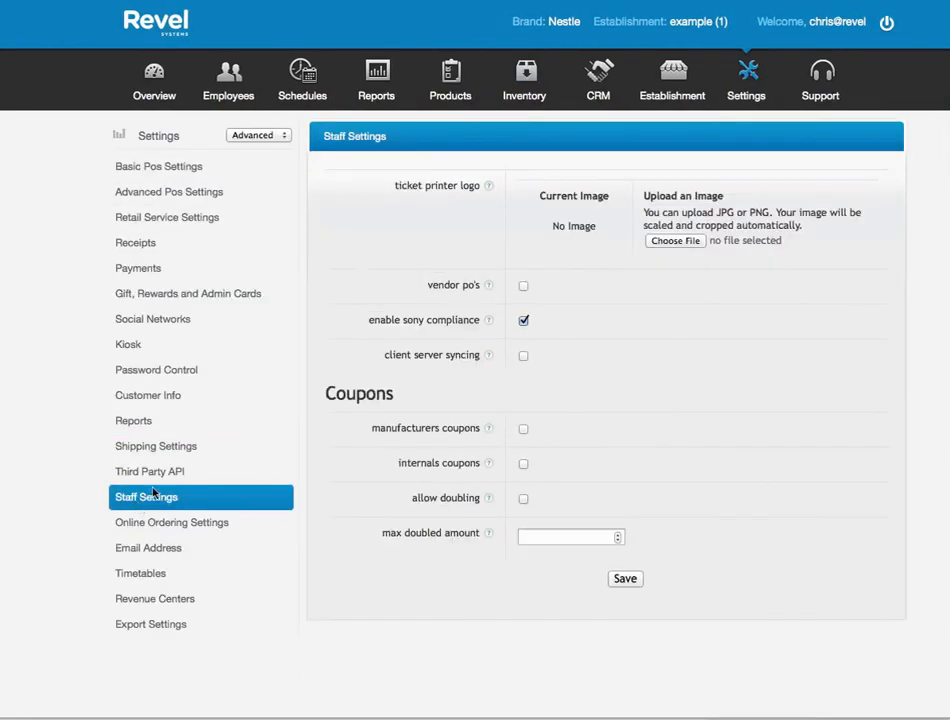
# Enable 'vendor po's' in Staff Settings, save, and go to the Inventory section.
pyautogui.click(524, 284)
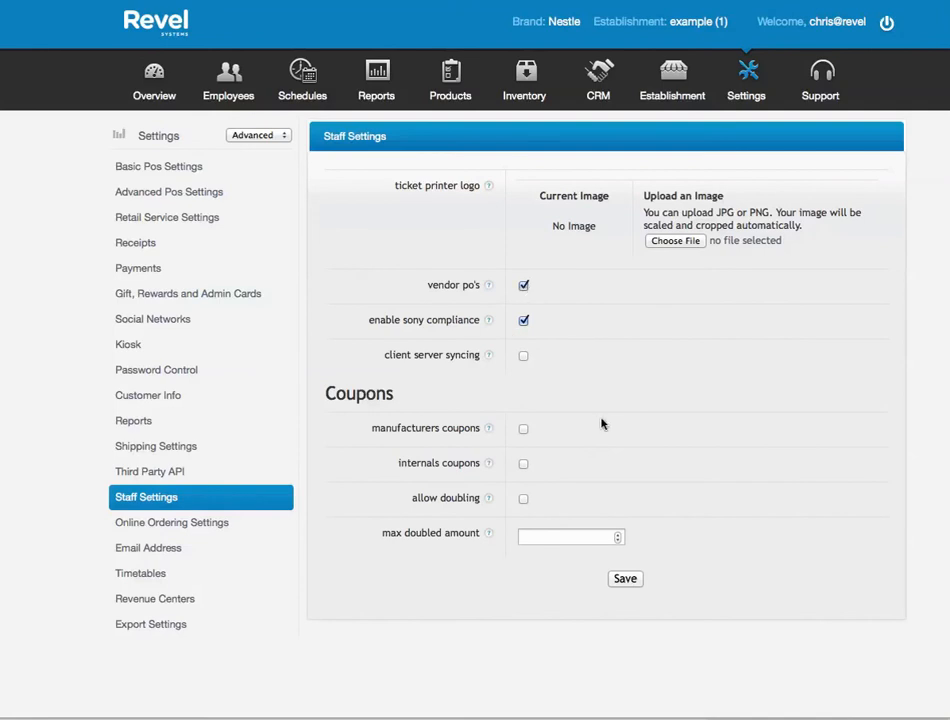
pyautogui.click(624, 578)
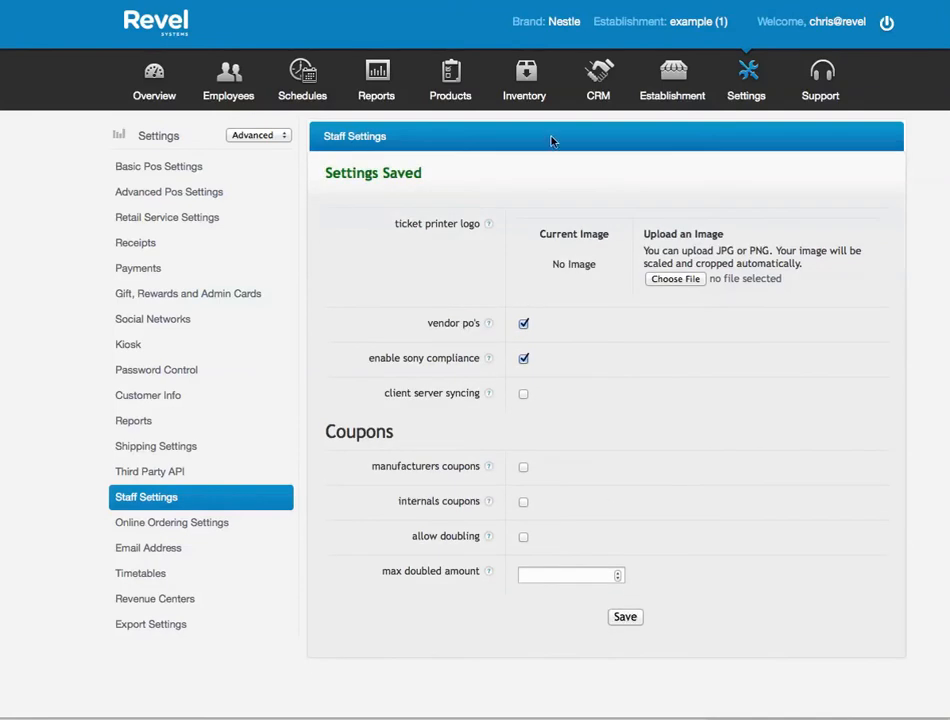
pyautogui.click(520, 80)
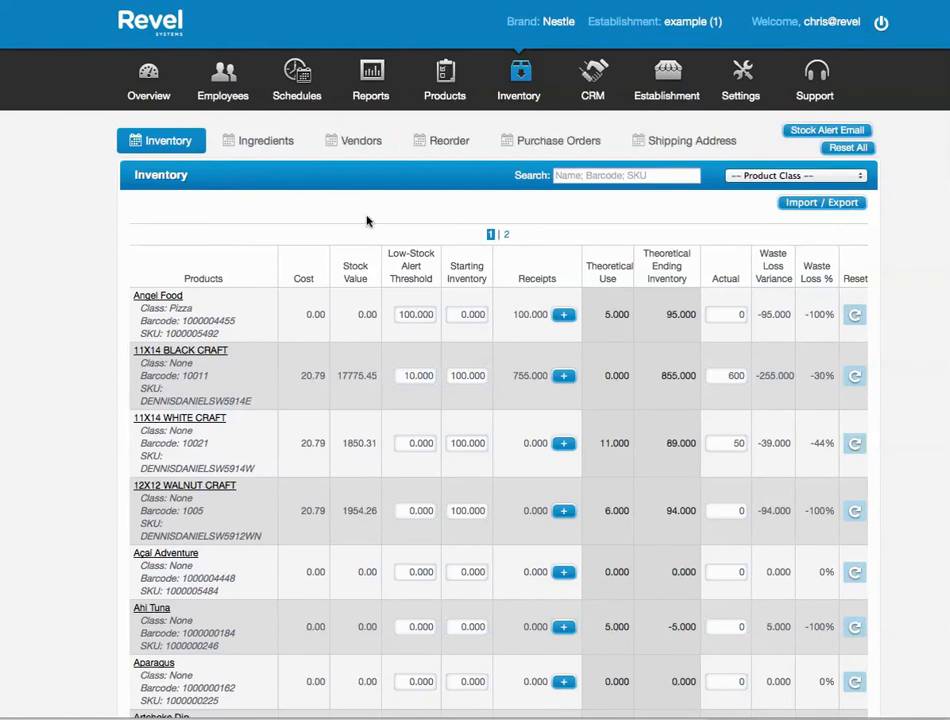
# Show the Vendors list under Inventory, currently empty.
pyautogui.click(360, 140)
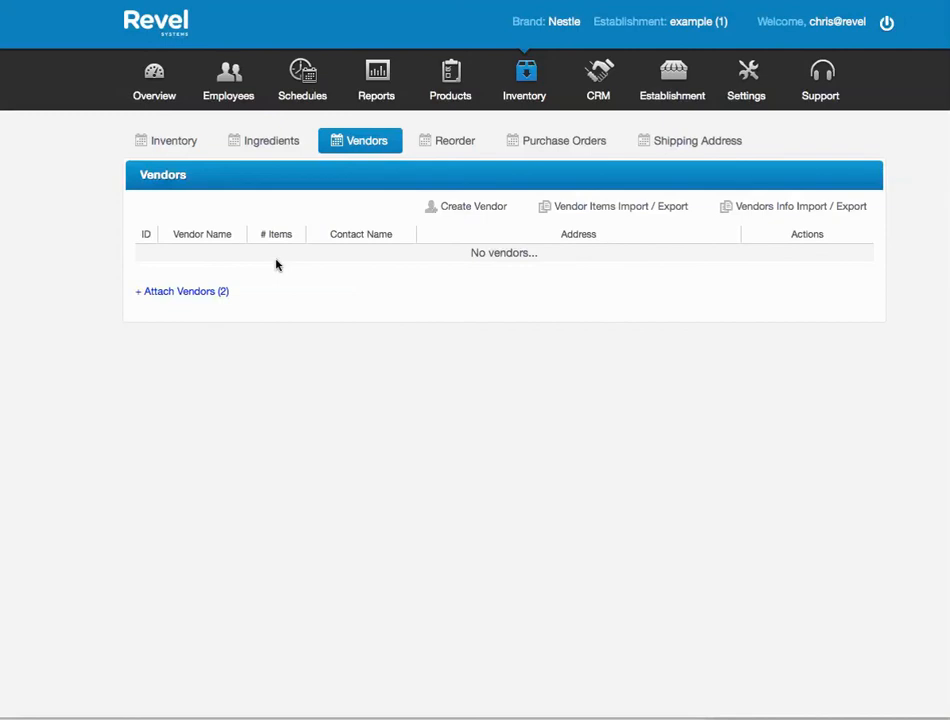
pyautogui.moveTo(264, 260)
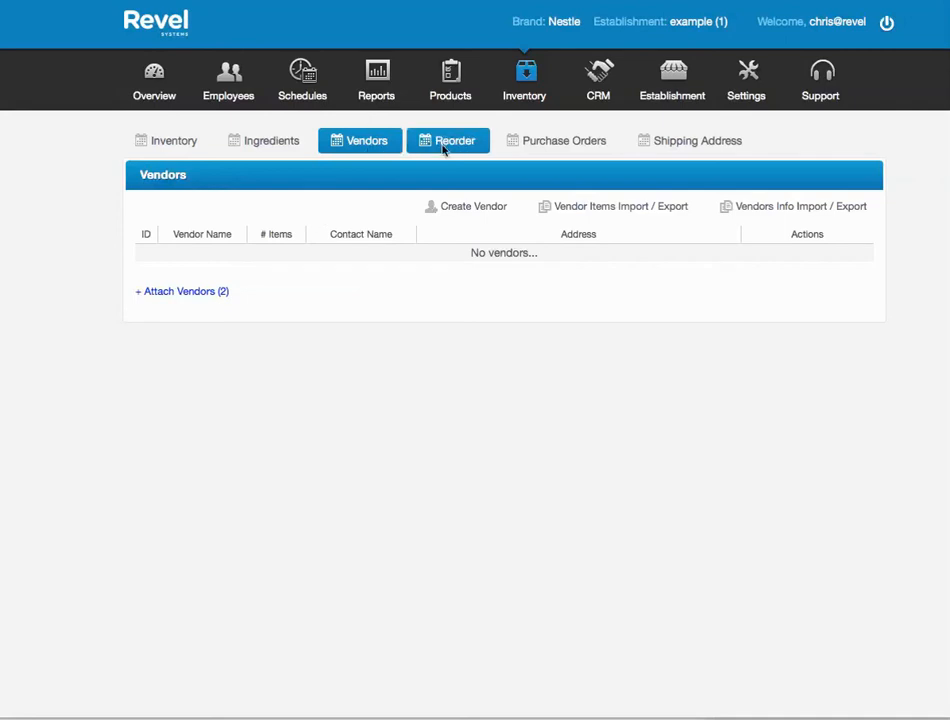
# Review the Reorder list, untick Bloomin Sirloin, expand '+ Other Items', then go to Purchase Orders.
pyautogui.click(448, 140)
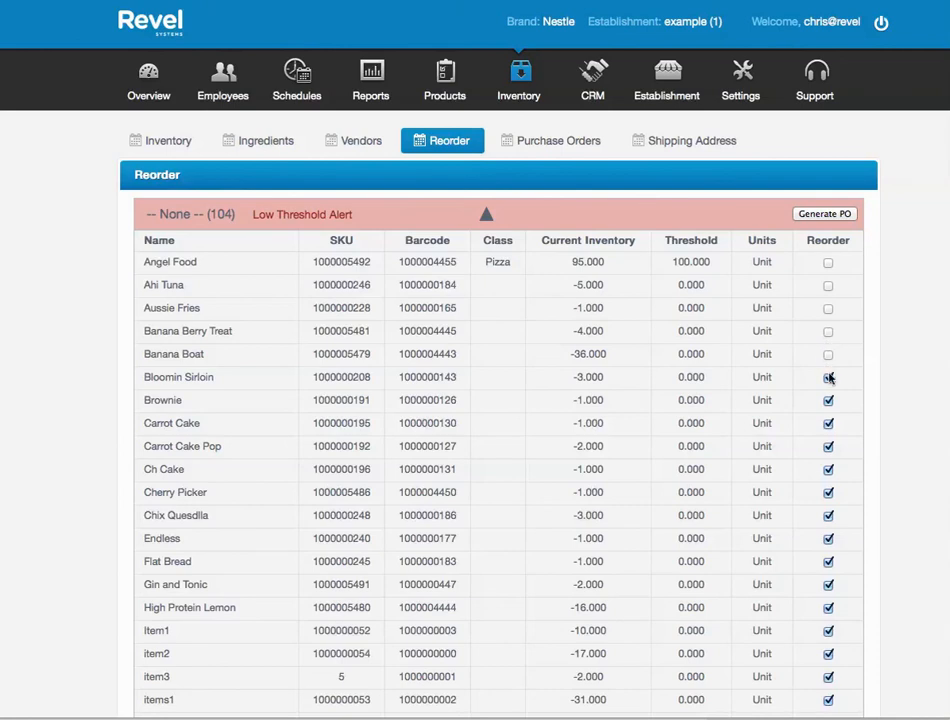
pyautogui.click(828, 376)
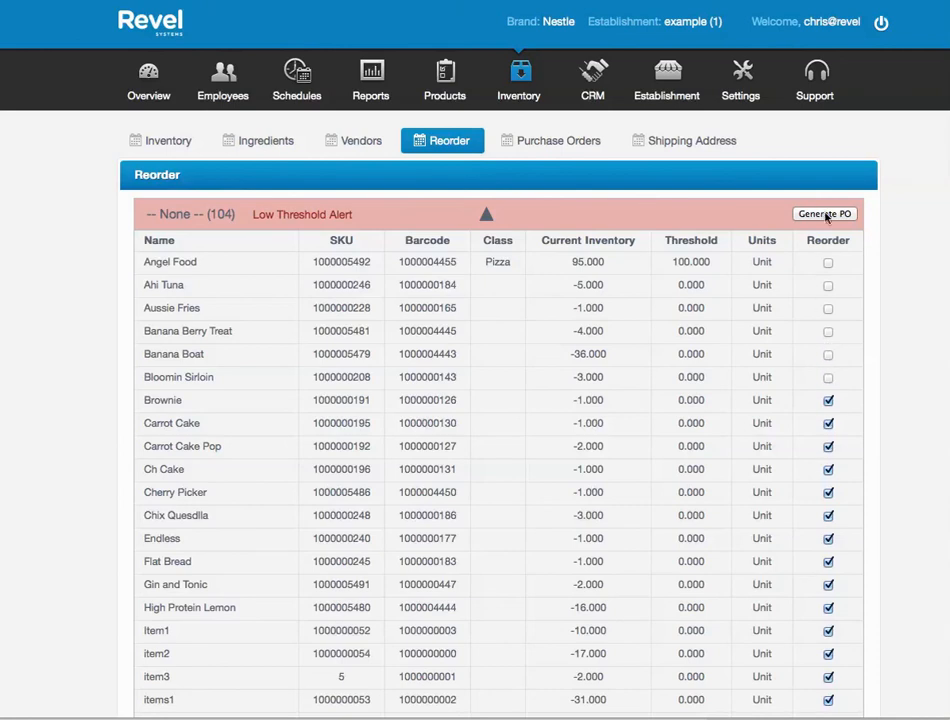
pyautogui.moveTo(654, 260)
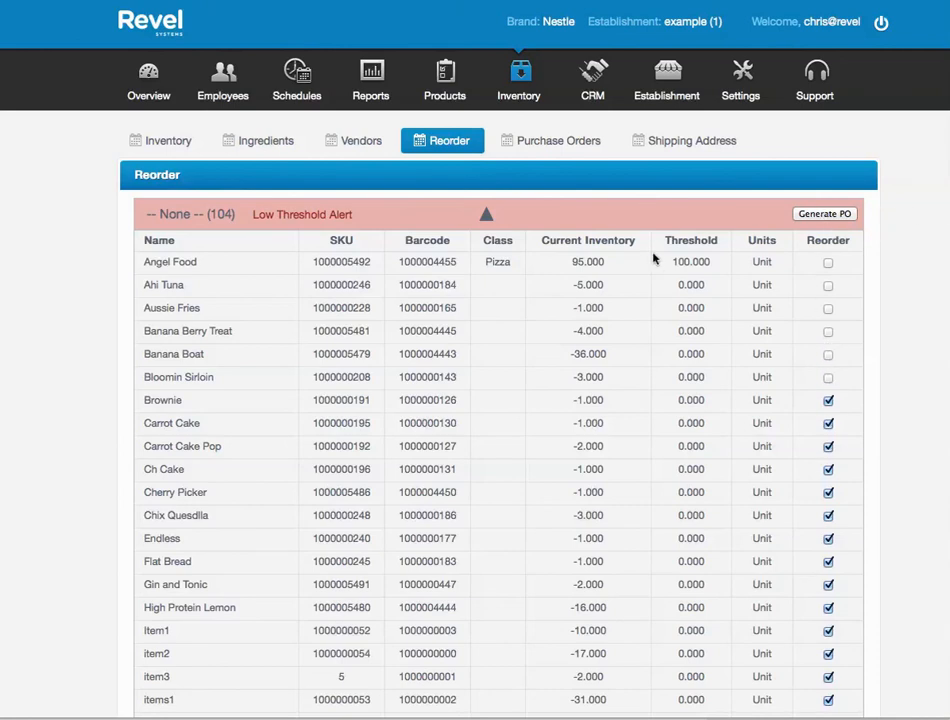
pyautogui.scroll(-3)
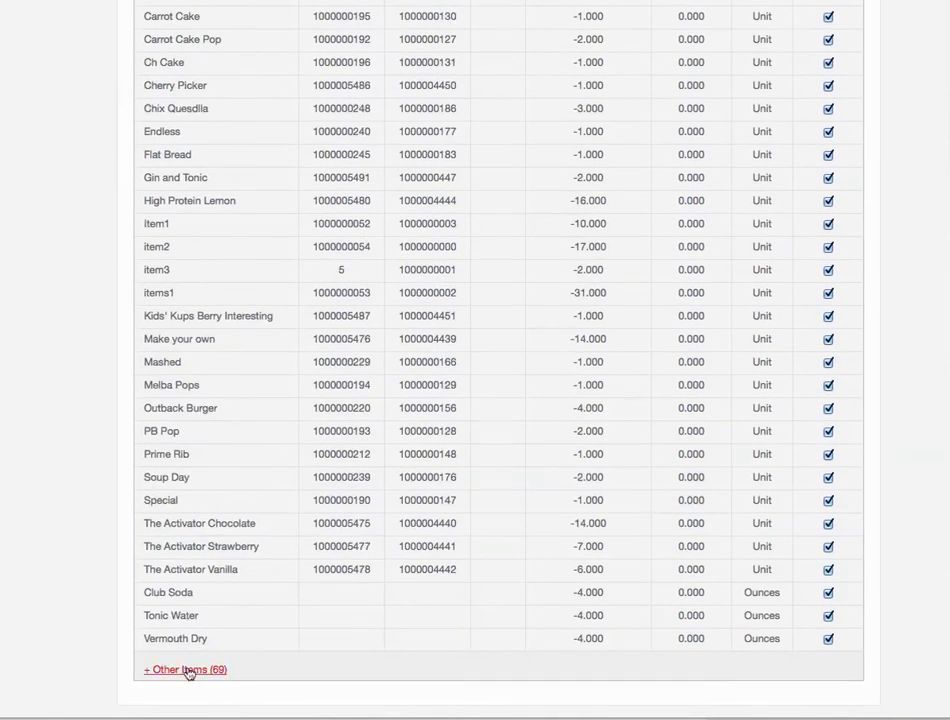
pyautogui.click(184, 668)
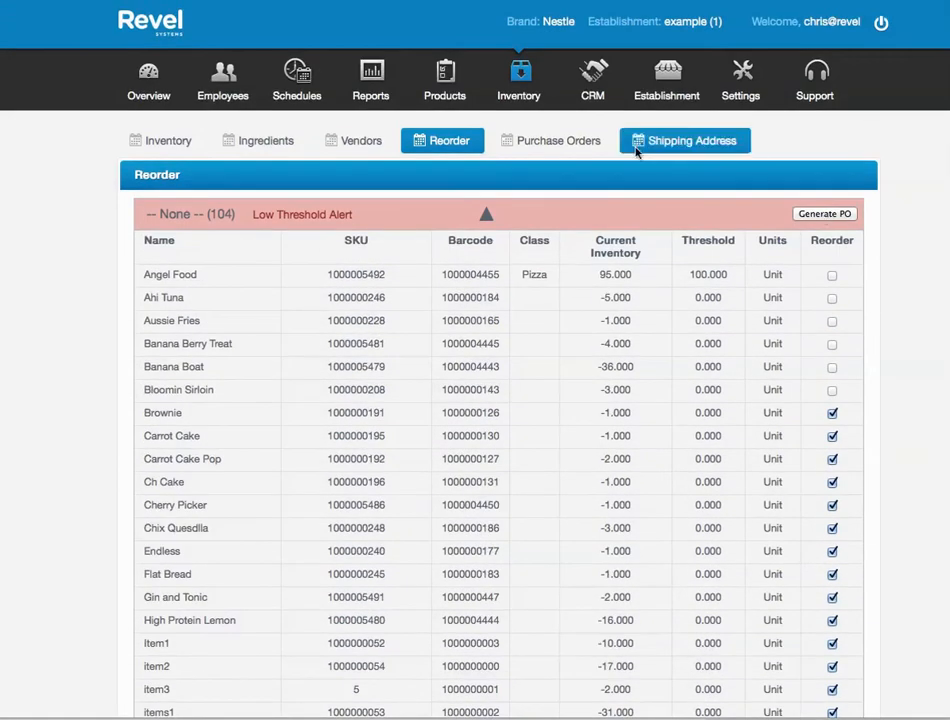
pyautogui.click(552, 140)
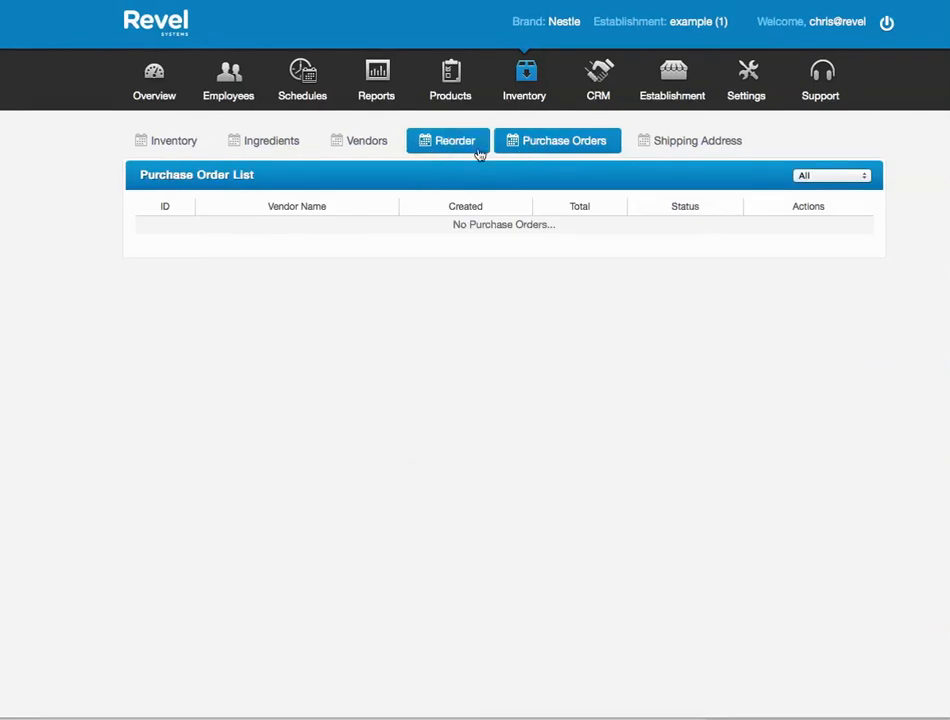
# Show the Purchase Orders list, which has no purchase orders yet.
pyautogui.click(556, 140)
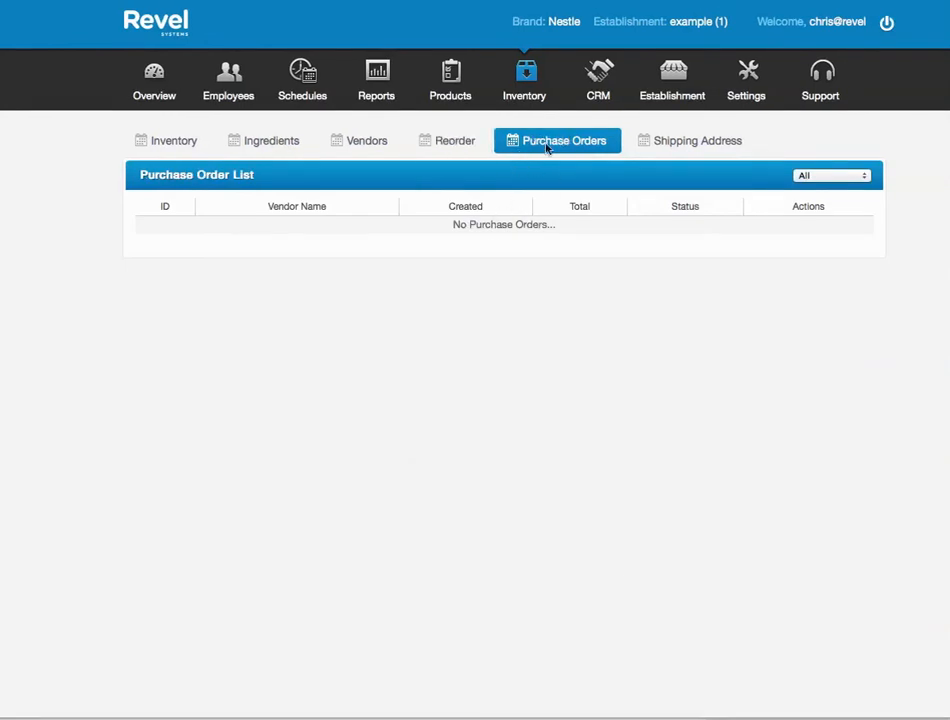
pyautogui.moveTo(584, 232)
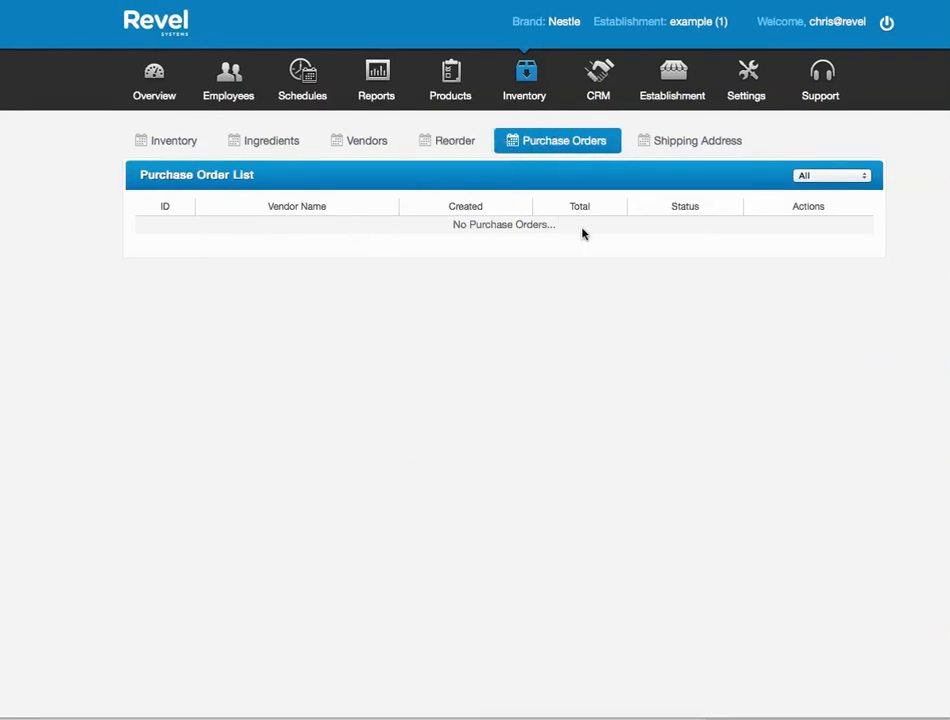
pyautogui.moveTo(796, 210)
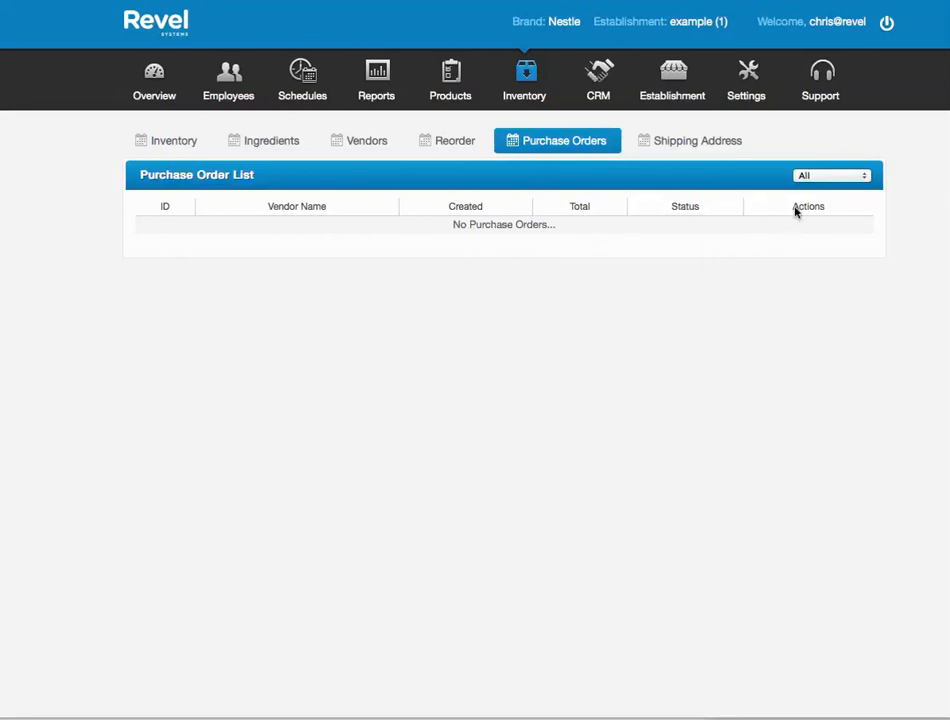
pyautogui.moveTo(622, 132)
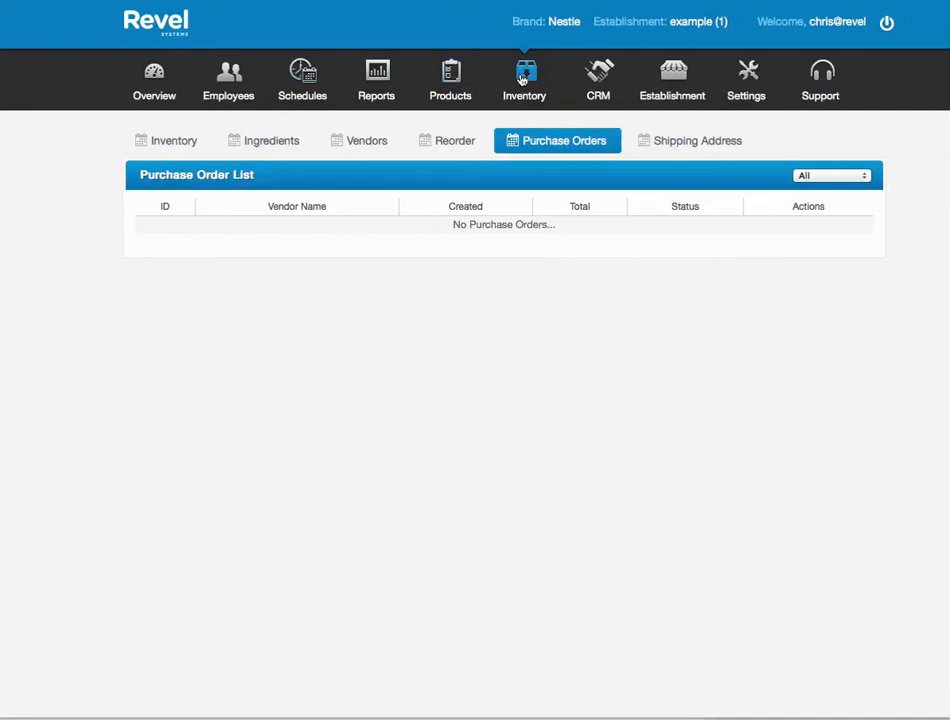
# Go from the product inventory table to the Ingredients table and select an ingredient row.
pyautogui.click(168, 140)
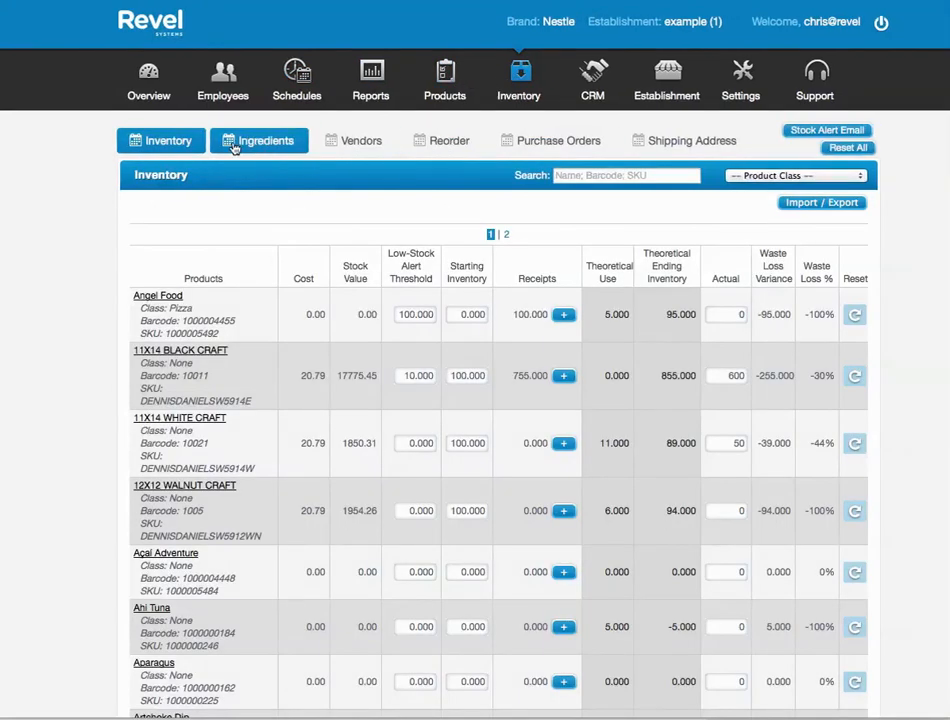
pyautogui.click(260, 140)
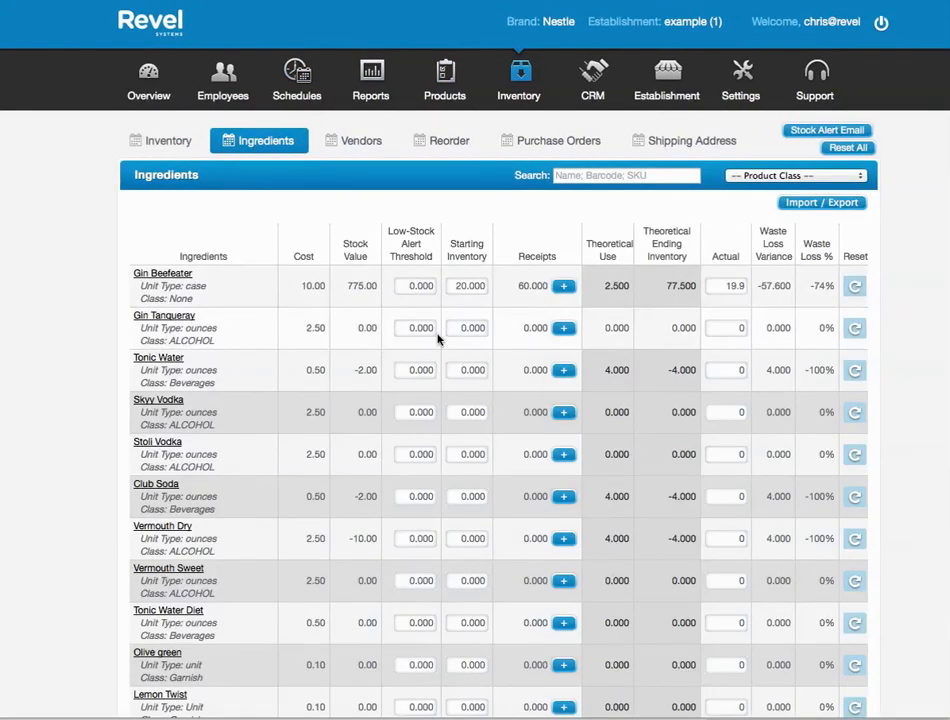
pyautogui.doubleClick(536, 256)
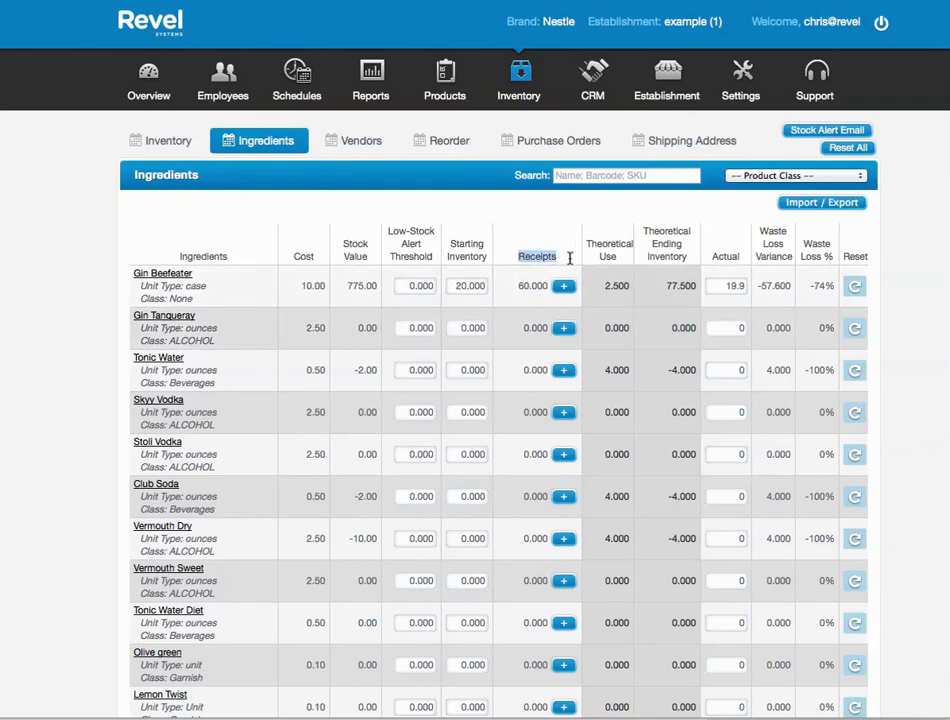